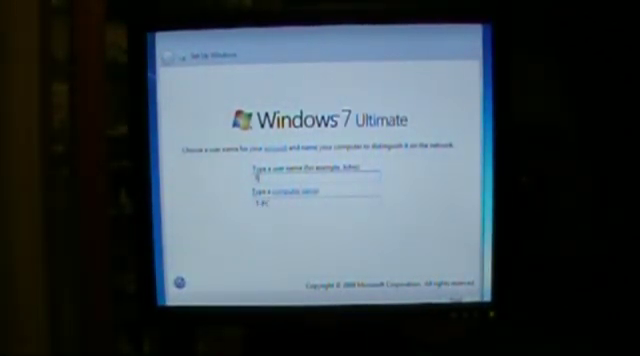
- Create the user account 'Tyler' with a password and continue to the time settings
text(Tyler)
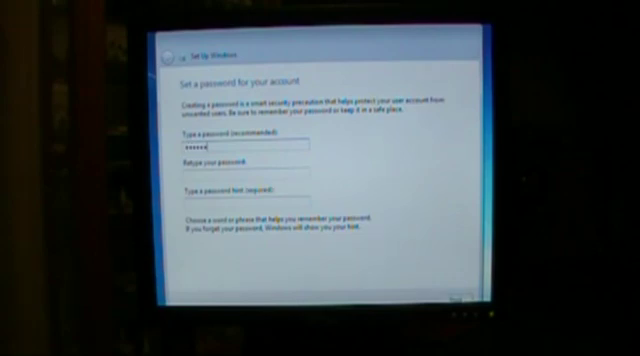
text(•••••)
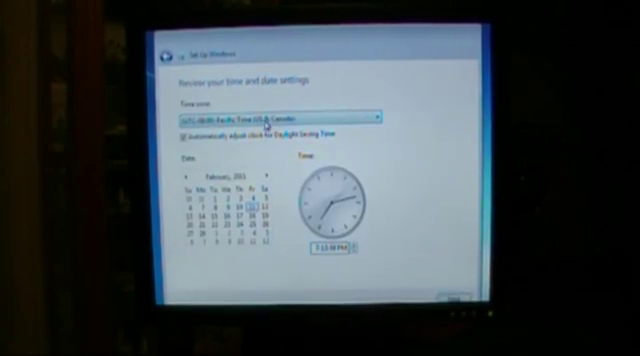
- Accept the default time zone, date and clock so setup can finish
click(372, 116)
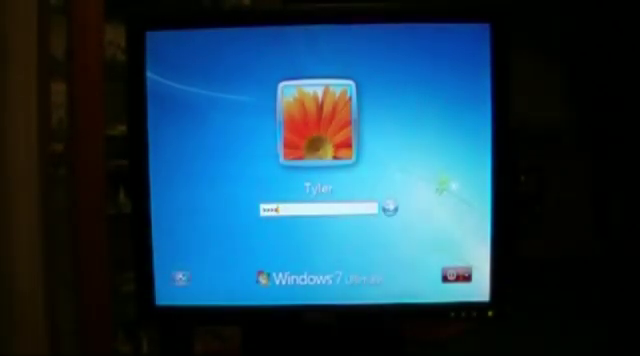
click(386, 204)
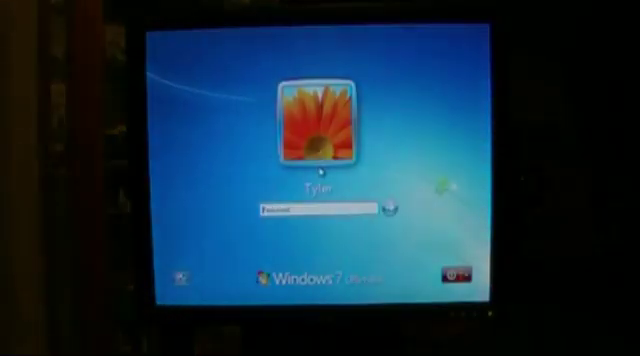
- Log on to the new Tyler account with its password and reach the desktop
text(•)
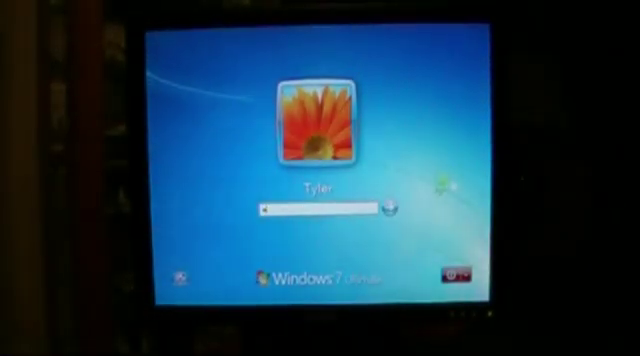
text(password)
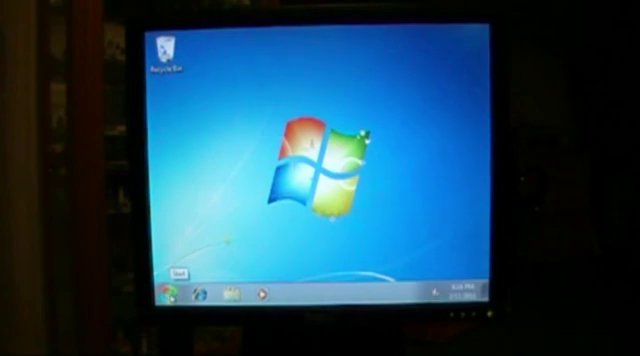
- Show the System page with the edition, processor, memory and computer name details
click(156, 296)
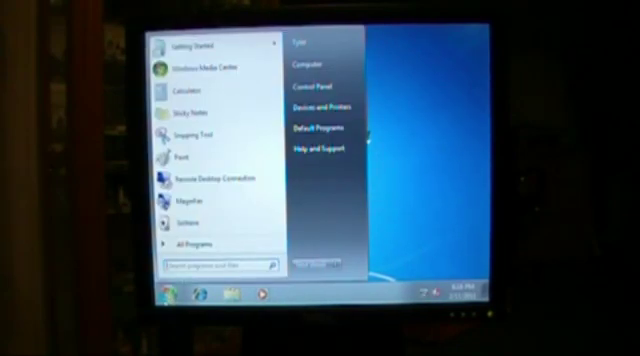
mouse_move(320, 70)
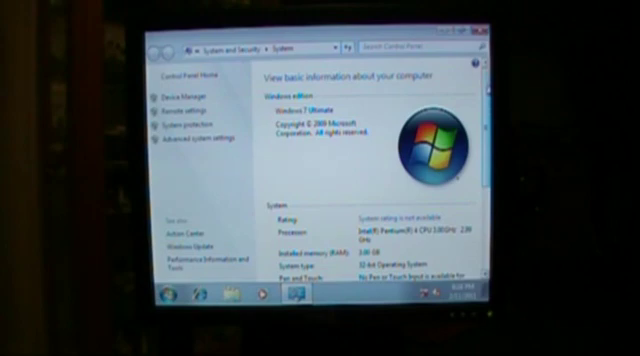
scroll(down, 3)
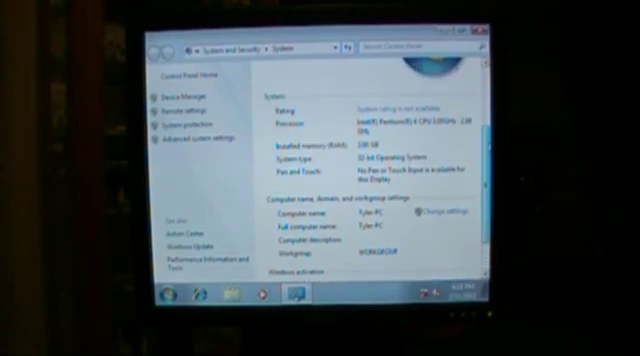
scroll(up, 3)
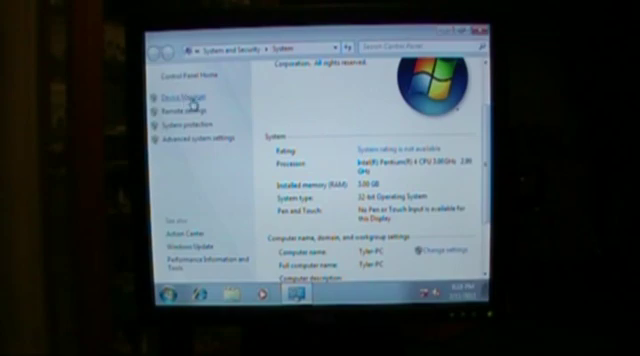
- Review Device Manager's Other devices for hardware still missing drivers
click(178, 94)
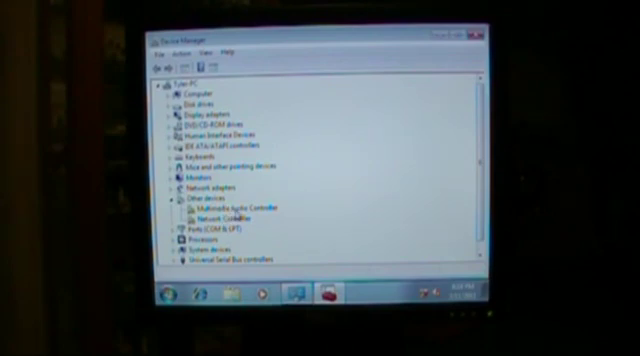
click(164, 106)
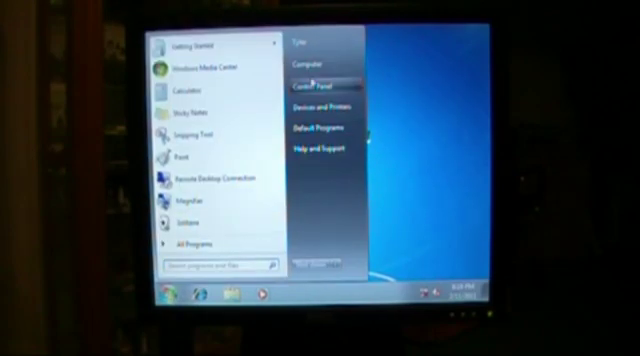
- Browse the computer's drives into the USB drive's backup folders
click(304, 56)
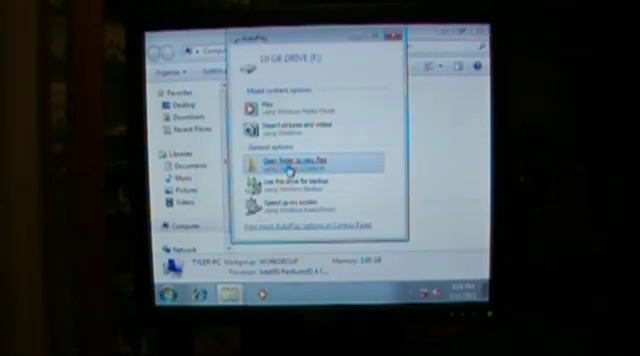
click(300, 160)
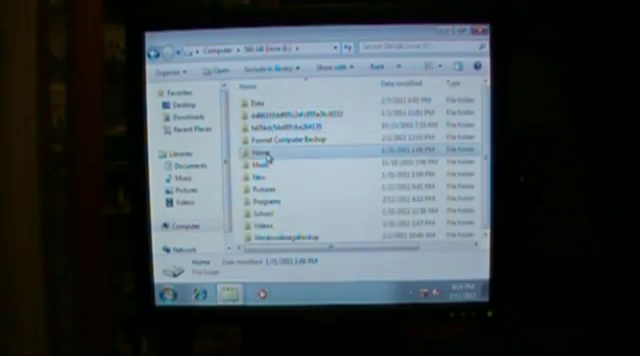
double_click(262, 148)
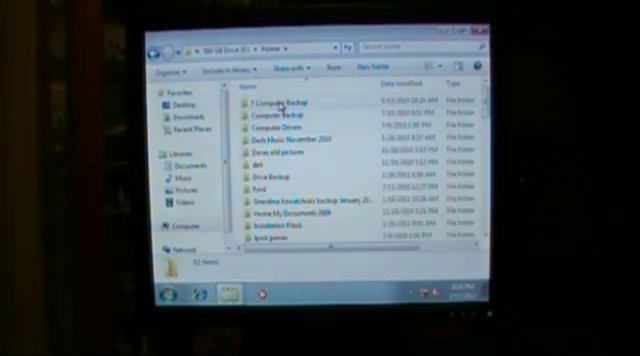
double_click(284, 102)
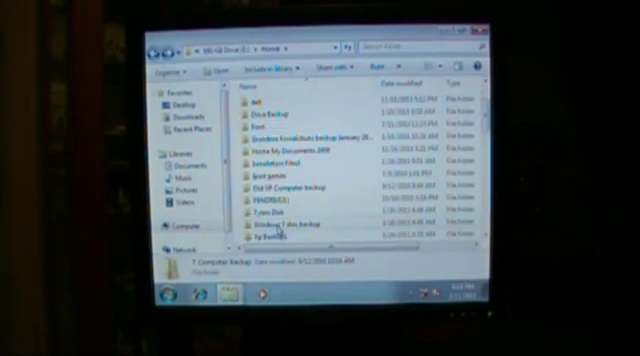
- Reach the driver's own folder and launch its setup, which reports the OS unsupported
double_click(268, 238)
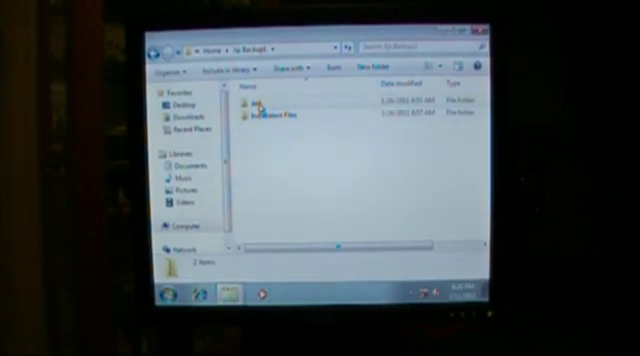
double_click(264, 108)
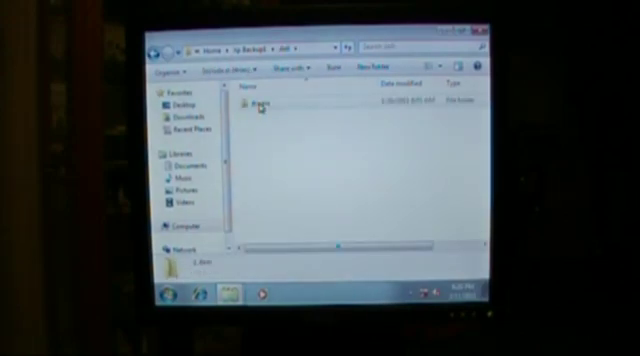
double_click(258, 106)
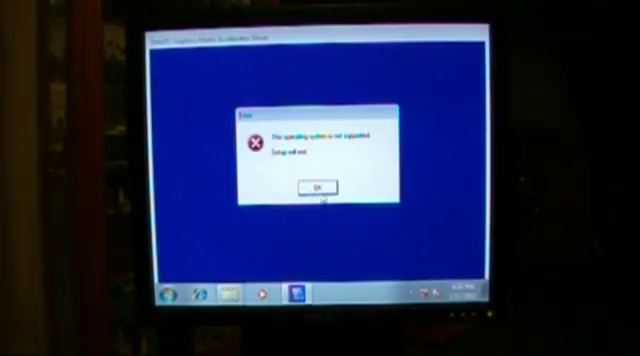
- Dismiss the unsupported-OS error and enable compatibility mode for the driver setup
click(312, 188)
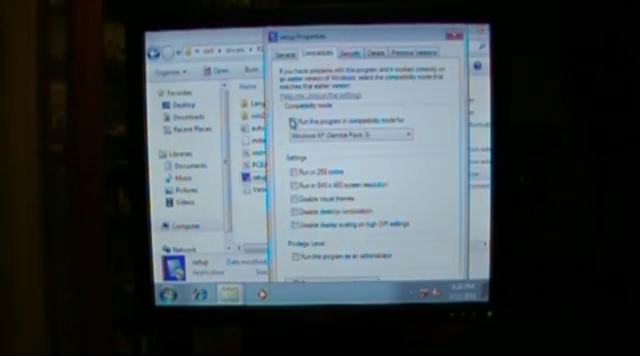
click(292, 120)
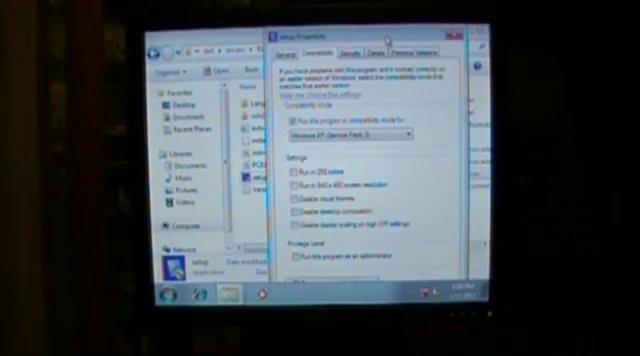